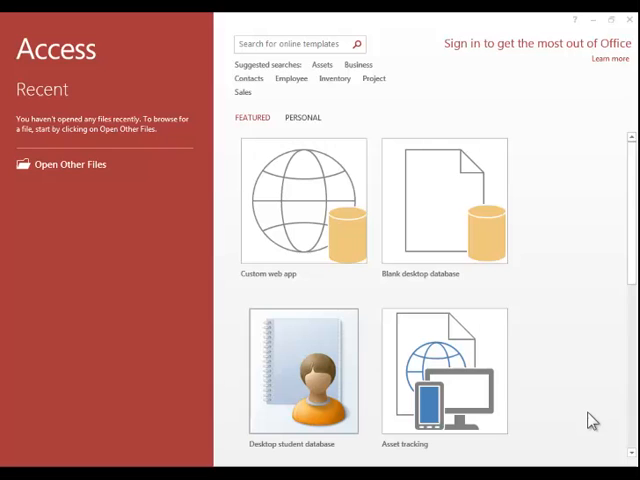
Start a new Blank desktop database from the start screen.
{"action": "left_click", "coordinate": [304, 204]}
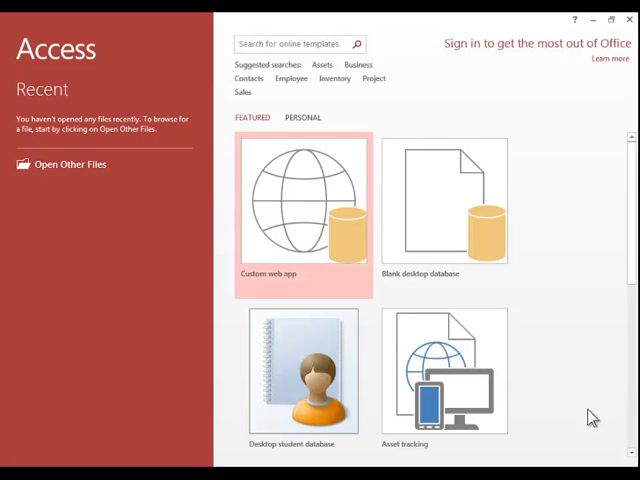
{"action": "mouse_move", "coordinate": [470, 200]}
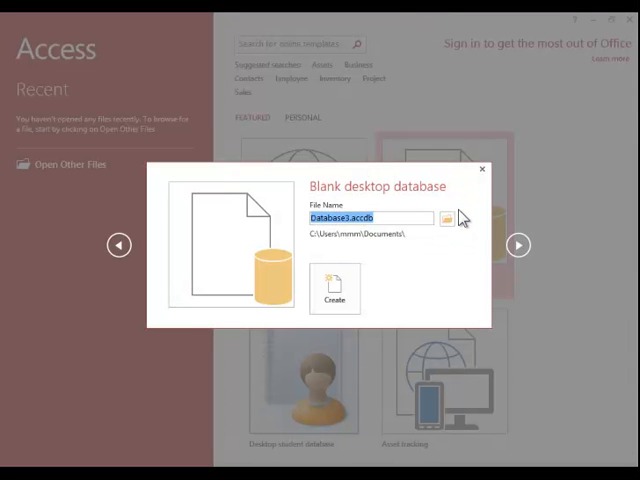
Choose the access folder as the save location and name the file 'music'.
{"action": "left_click", "coordinate": [450, 216]}
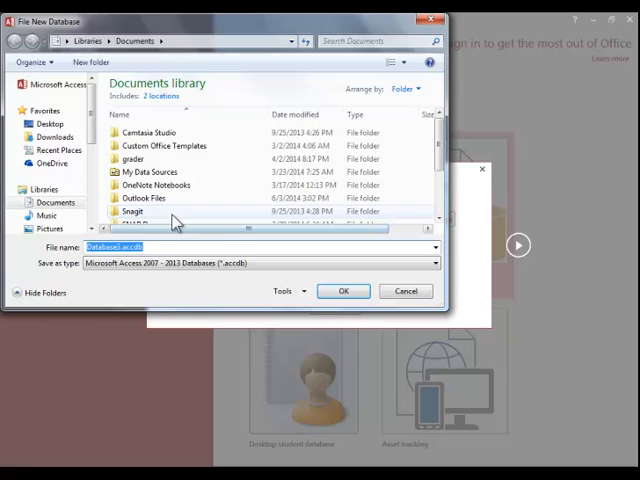
{"action": "scroll", "scroll_direction": "down", "scroll_amount": 3}
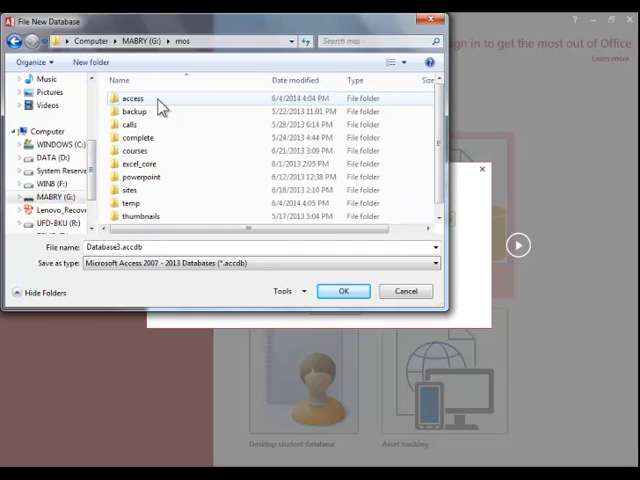
{"action": "double_click", "coordinate": [132, 92]}
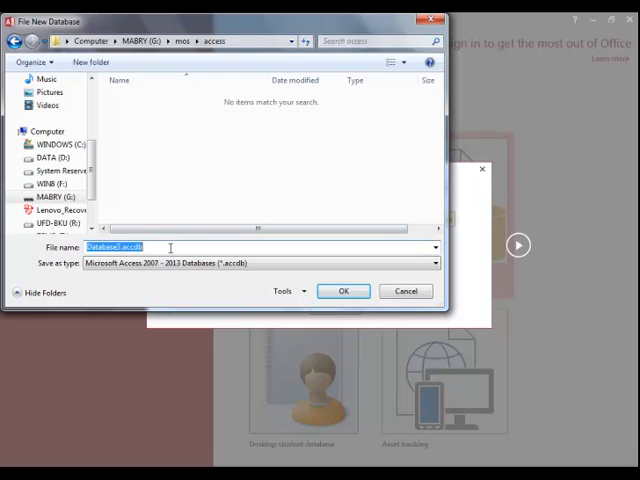
{"action": "type", "text": "music"}
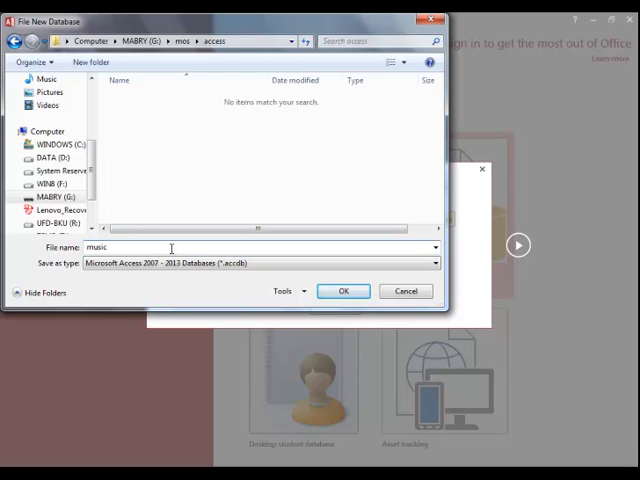
{"action": "mouse_move", "coordinate": [176, 264]}
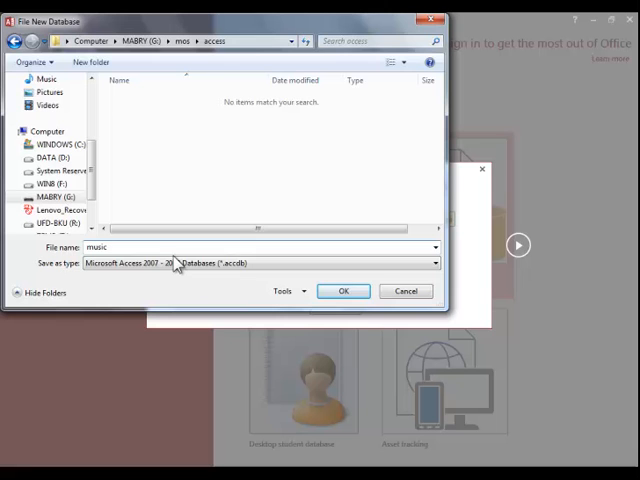
Keep the Access 2007-2013 .accdb format and create the music database.
{"action": "left_click", "coordinate": [434, 264]}
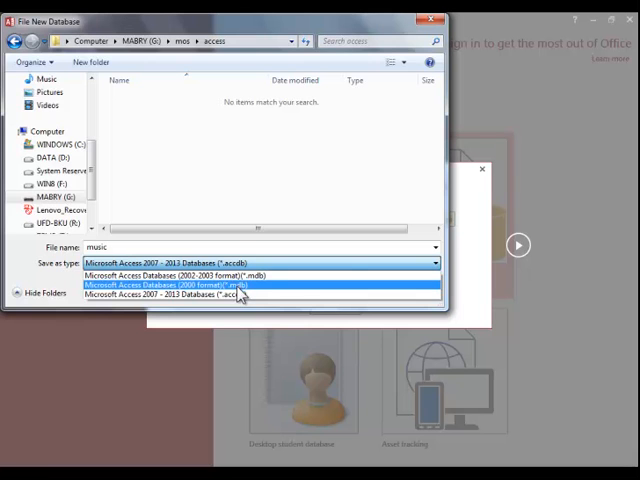
{"action": "left_click", "coordinate": [260, 288]}
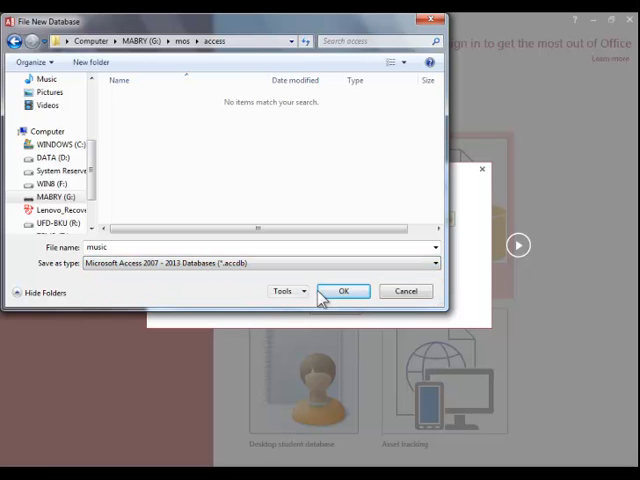
{"action": "left_click", "coordinate": [344, 292]}
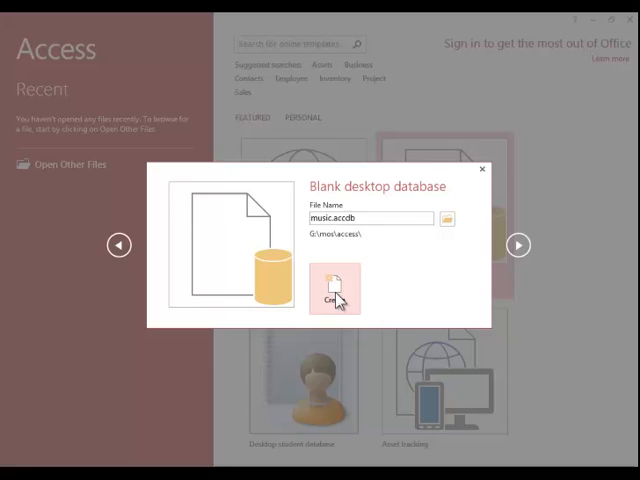
{"action": "left_click", "coordinate": [332, 284]}
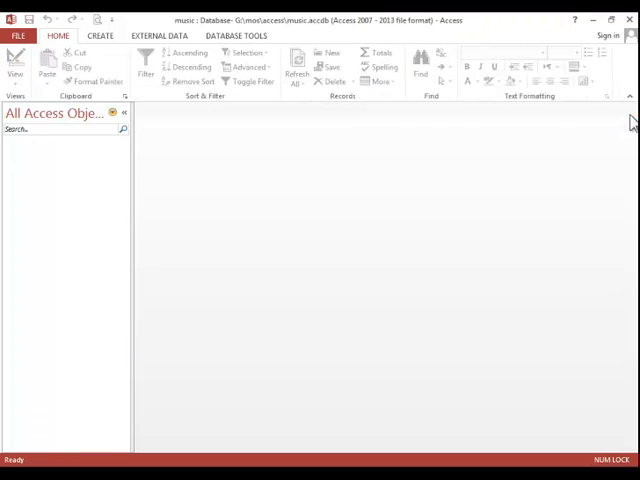
{"action": "mouse_move", "coordinate": [628, 126]}
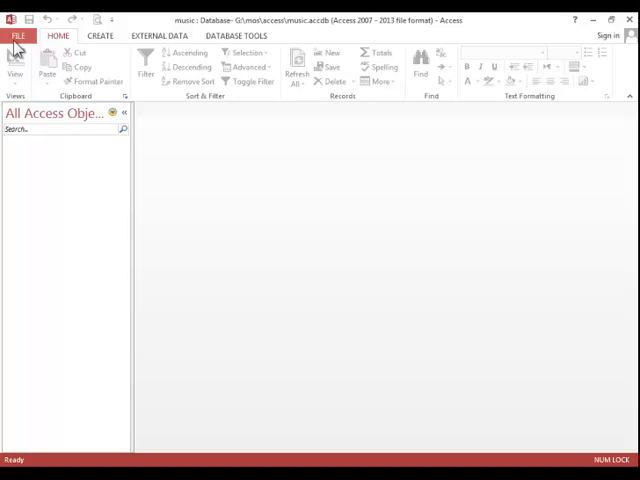
Show the New page with its template gallery via the FILE backstage.
{"action": "left_click", "coordinate": [20, 22]}
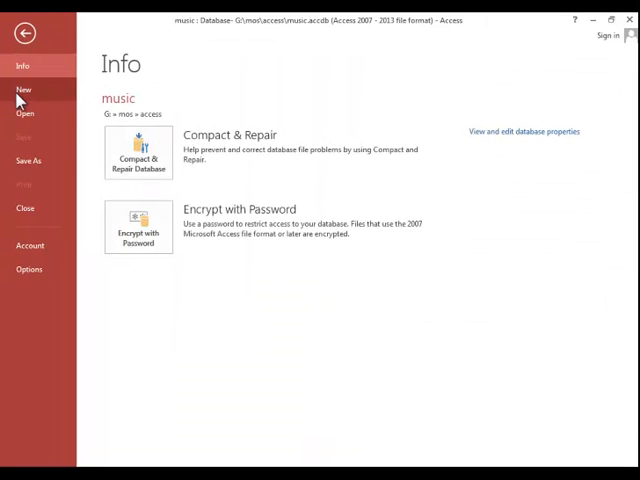
{"action": "left_click", "coordinate": [26, 88]}
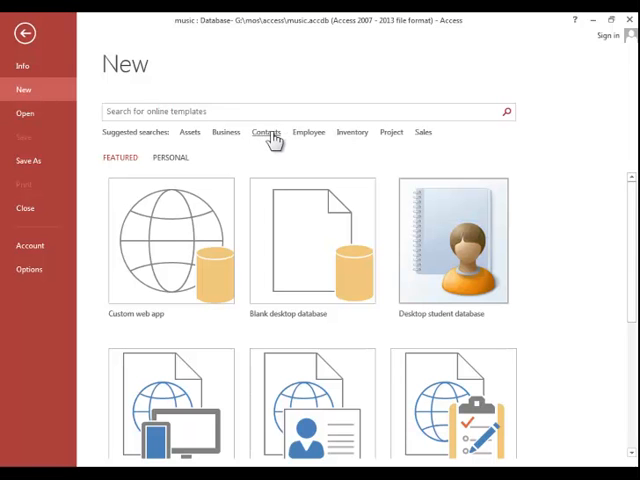
Filter templates by Contacts and select the Desktop task management template.
{"action": "left_click", "coordinate": [266, 132]}
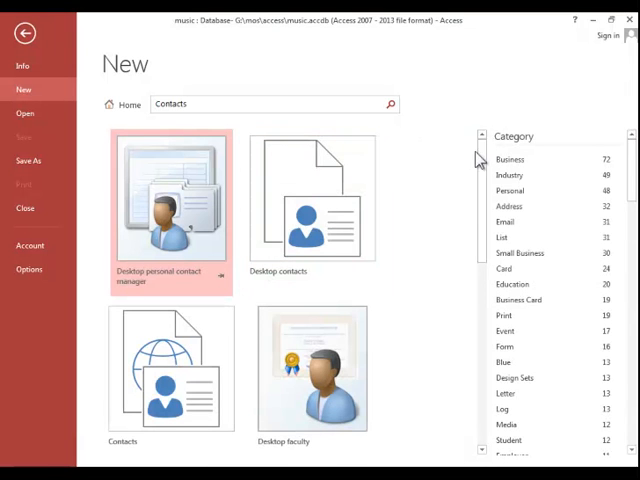
{"action": "scroll", "scroll_direction": "down", "scroll_amount": 3}
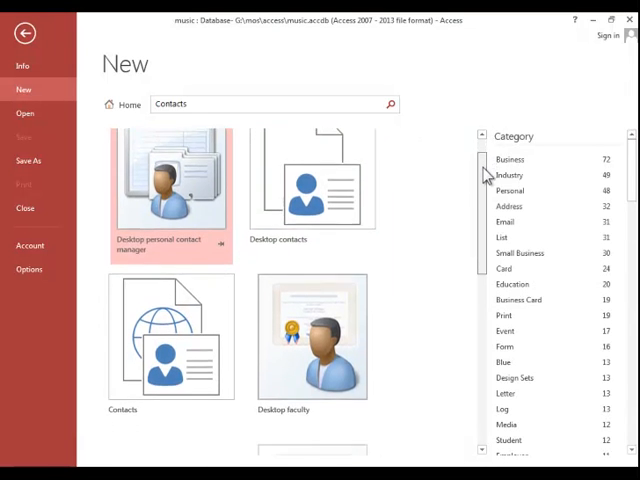
{"action": "scroll", "scroll_direction": "down", "scroll_amount": 3}
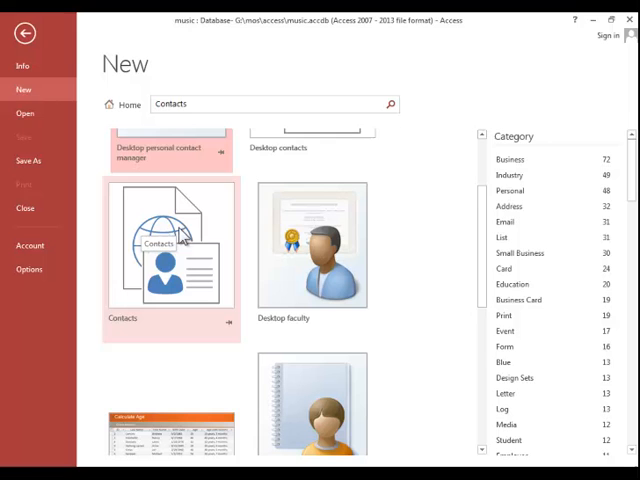
{"action": "mouse_move", "coordinate": [218, 216]}
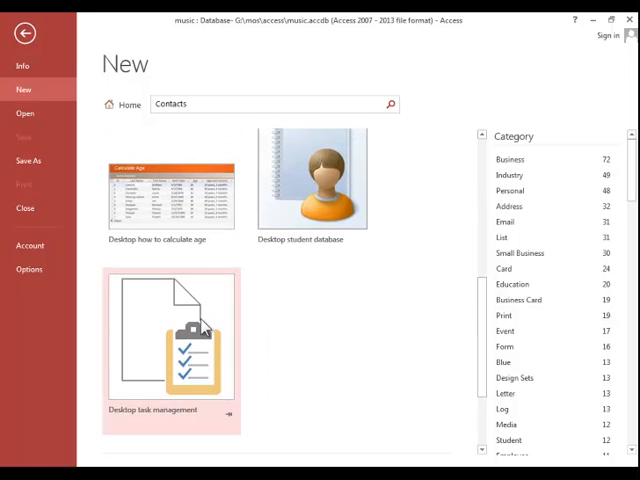
{"action": "left_click", "coordinate": [170, 344]}
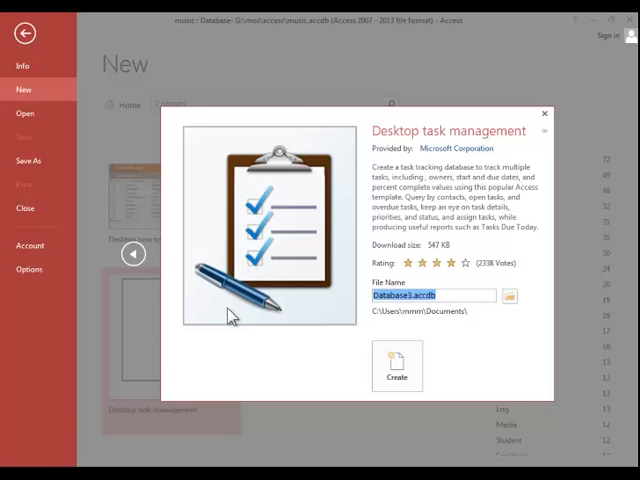
Save the task database as 'template' in the access folder.
{"action": "left_click", "coordinate": [512, 296]}
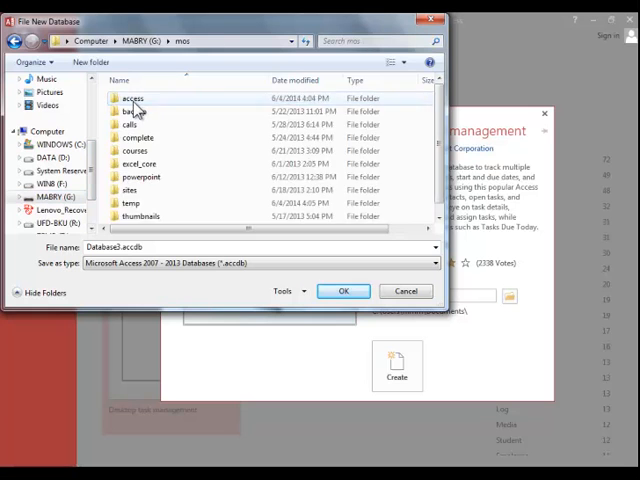
{"action": "double_click", "coordinate": [140, 96]}
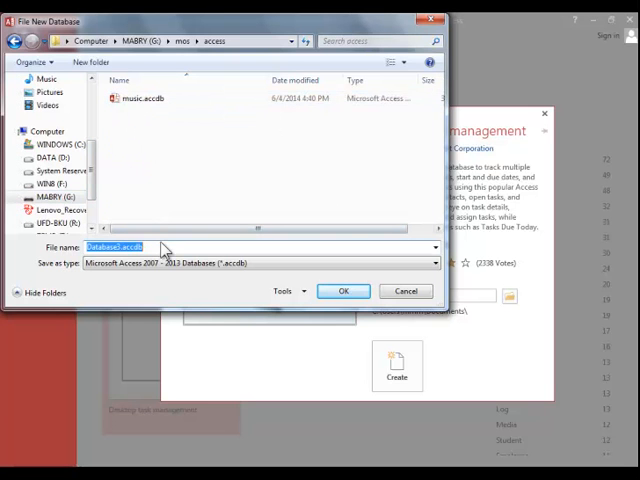
{"action": "type", "text": "template"}
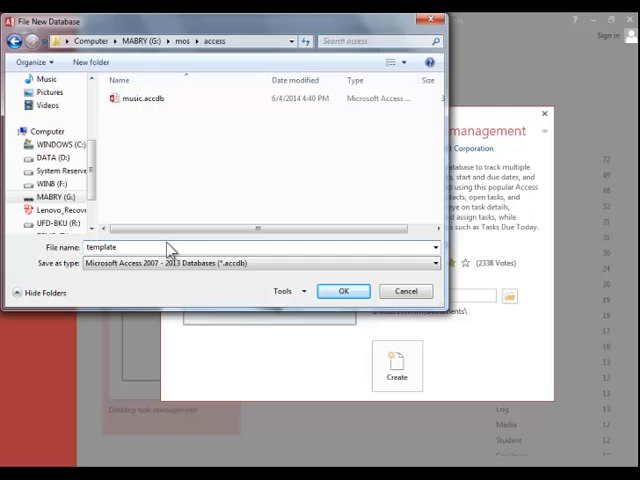
{"action": "left_click", "coordinate": [344, 292]}
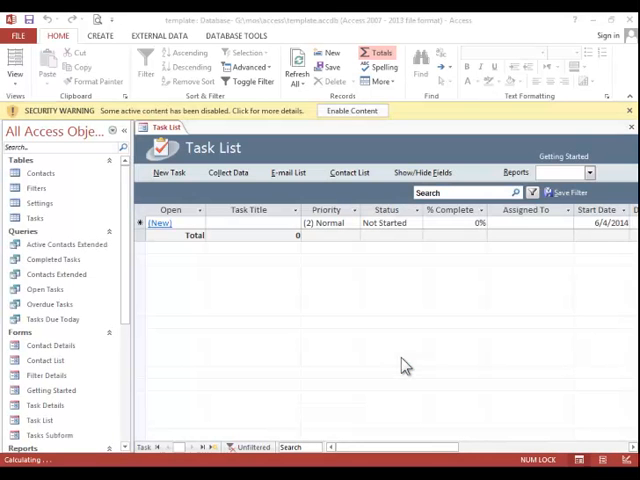
Show the CREATE ribbon tools for new tables, queries, forms and reports.
{"action": "left_click", "coordinate": [112, 36]}
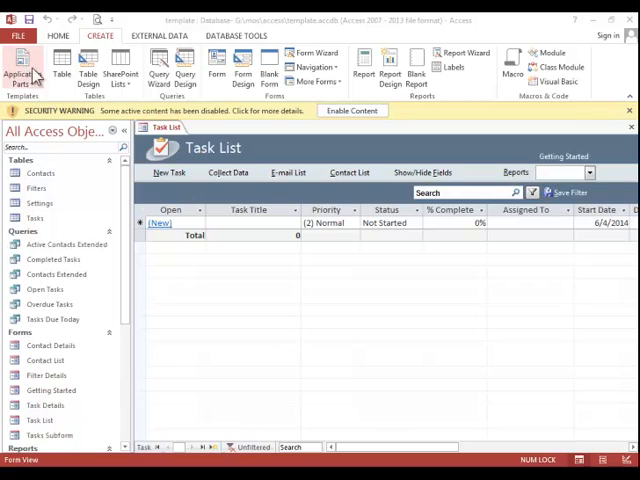